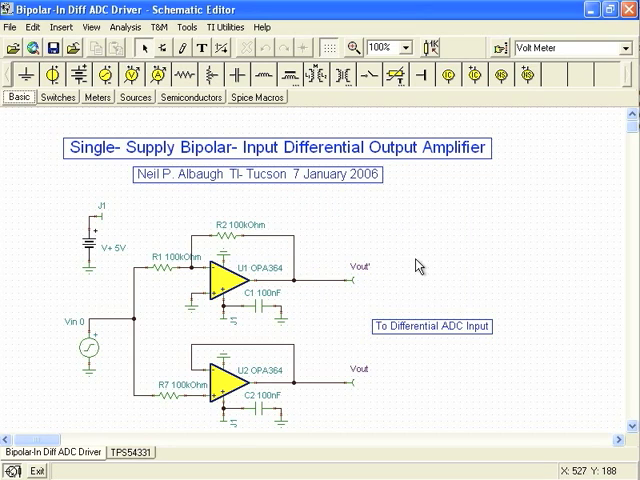
mouse_move(359, 318)
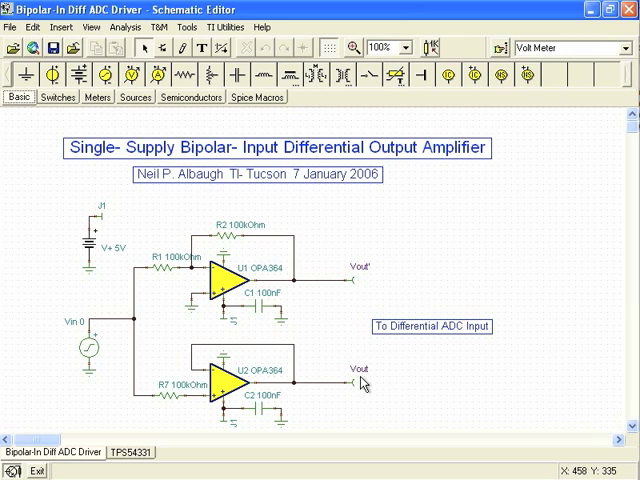
mouse_move(362, 290)
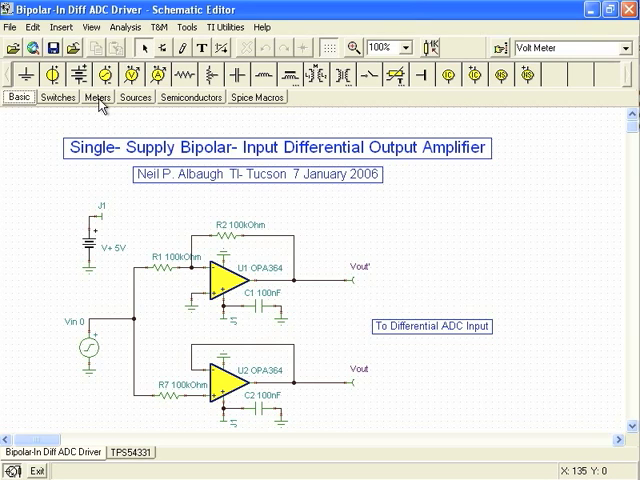
Step: Pick the Voltmeter from the Meters group to place between Vout' and Vout
click(93, 97)
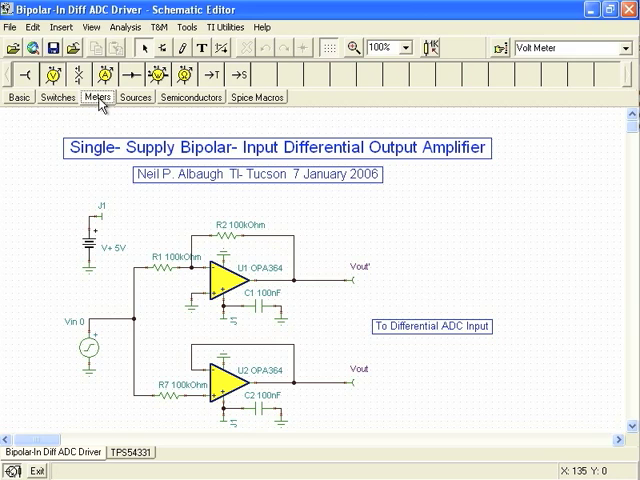
click(49, 74)
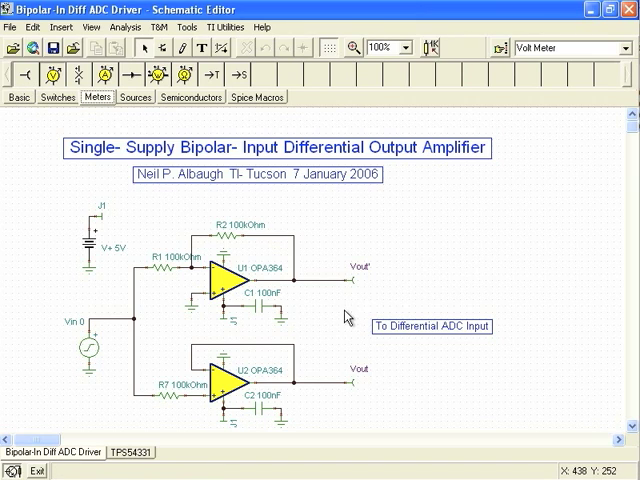
mouse_move(356, 298)
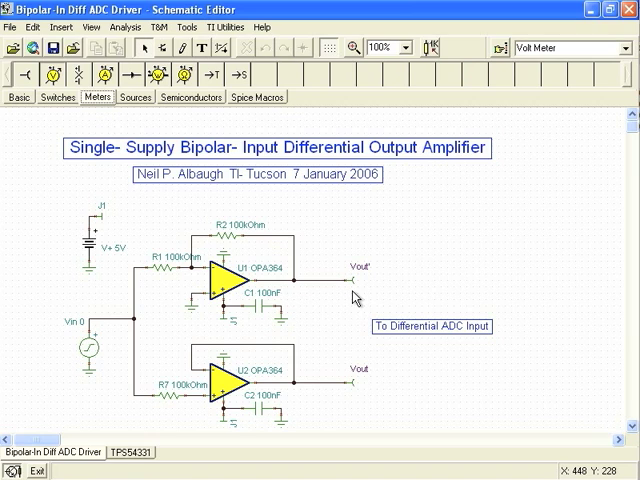
mouse_move(170, 195)
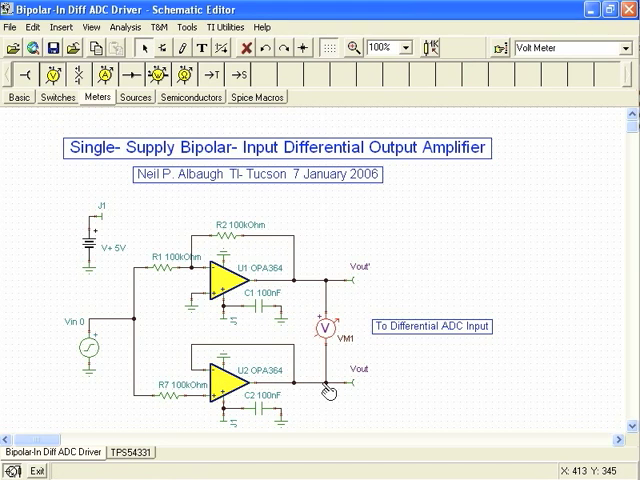
mouse_move(378, 392)
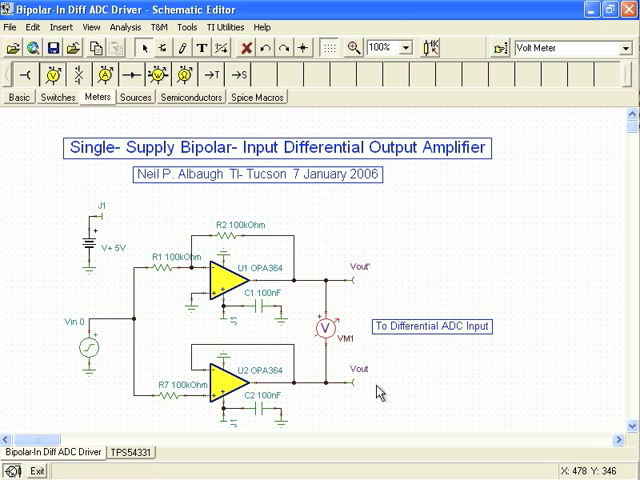
mouse_move(377, 290)
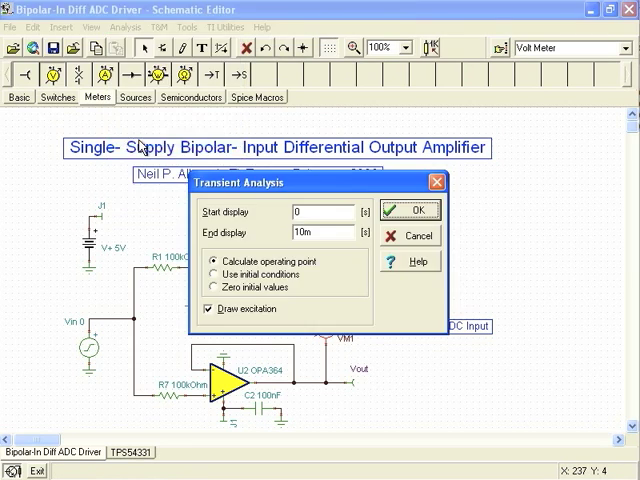
mouse_move(185, 201)
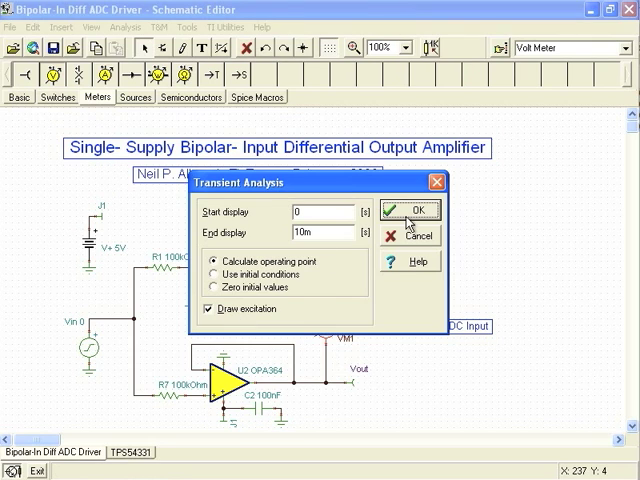
Step: Start the 0 to 10 ms transient run and display the ±5 V output waveforms
click(410, 210)
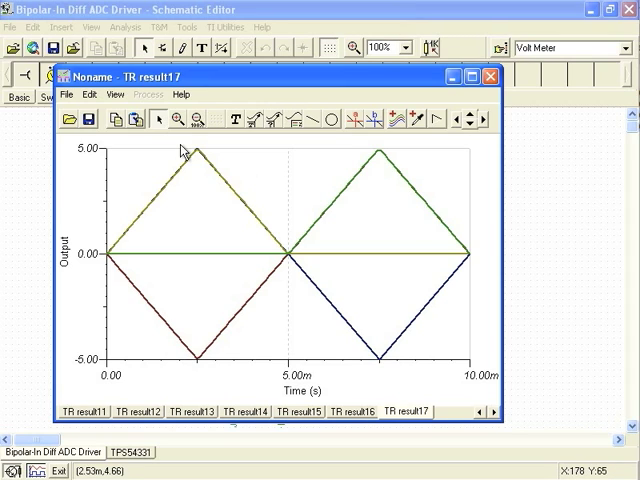
Step: Collect the curves, then separate VM1, Vin, Vout and Vout' onto individual graphs
click(121, 94)
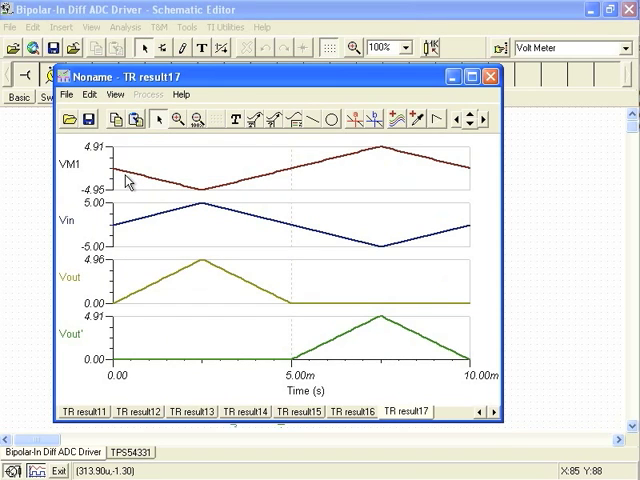
click(116, 94)
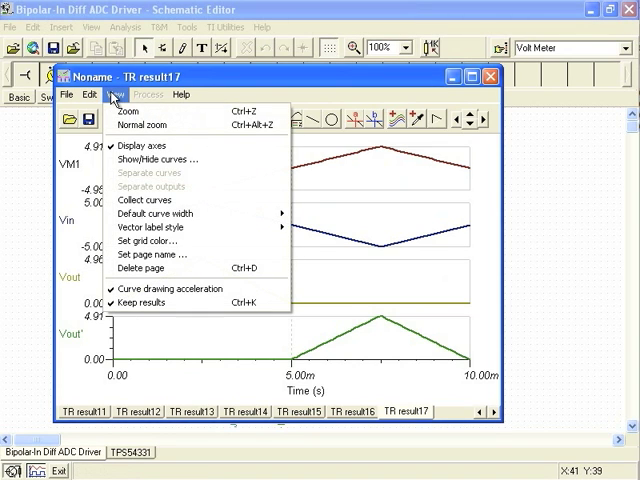
click(148, 199)
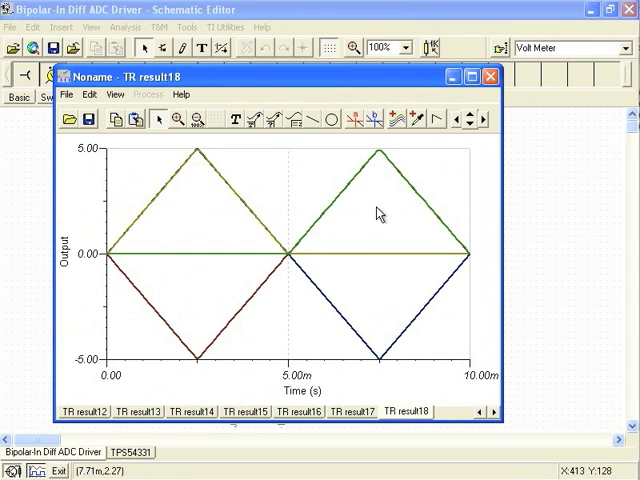
click(116, 94)
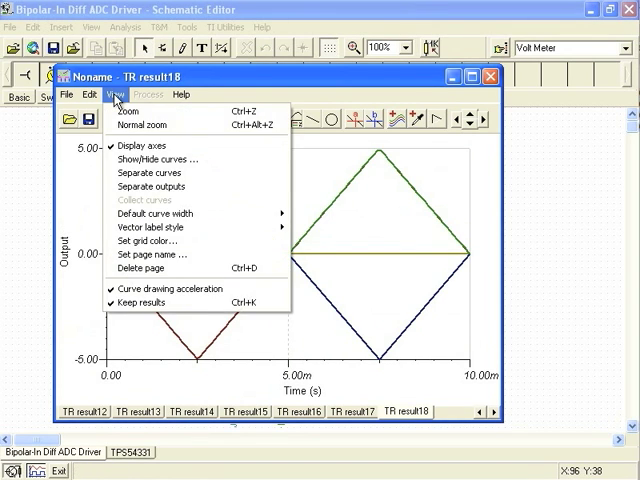
click(153, 186)
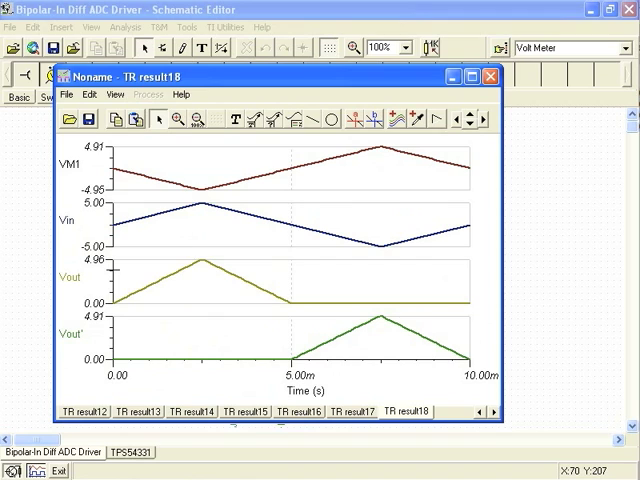
Step: Set the Vout vertical axis from 0 to 5 V with 6 ticks (1 V steps)
double_click(70, 277)
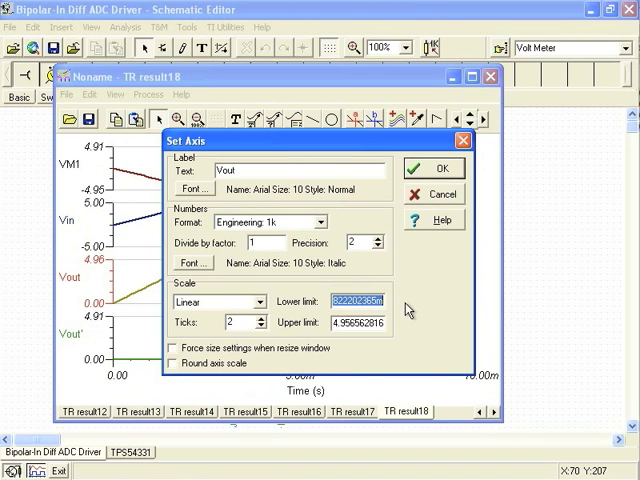
text(0)
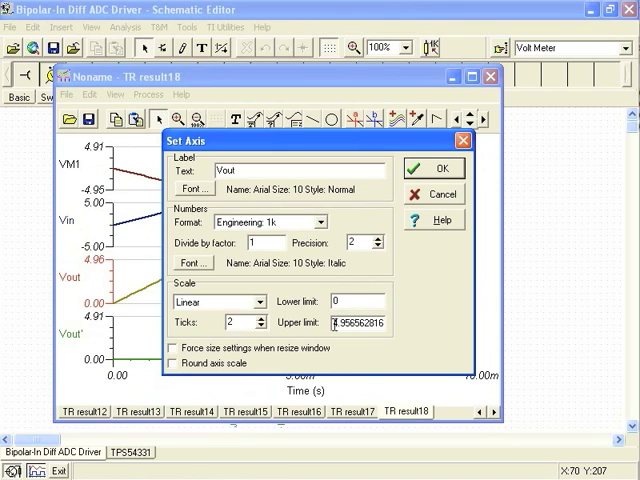
text(5)
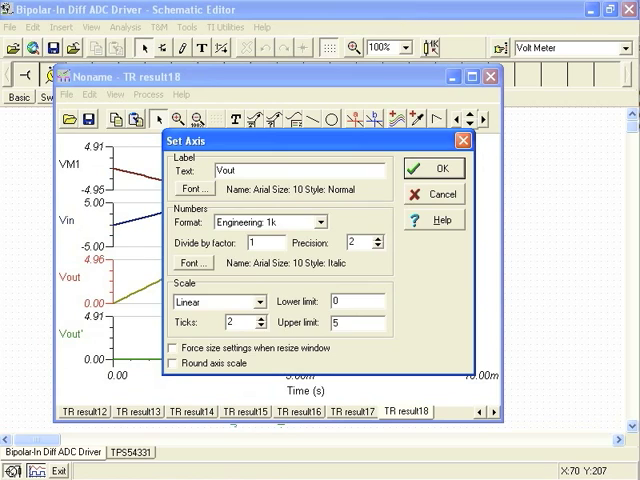
mouse_move(332, 257)
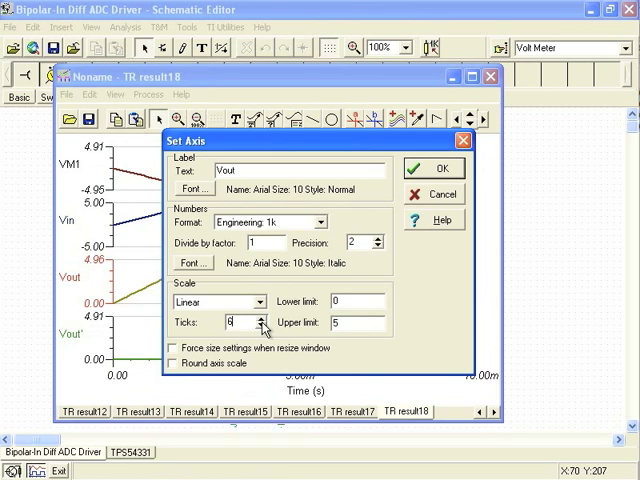
click(433, 168)
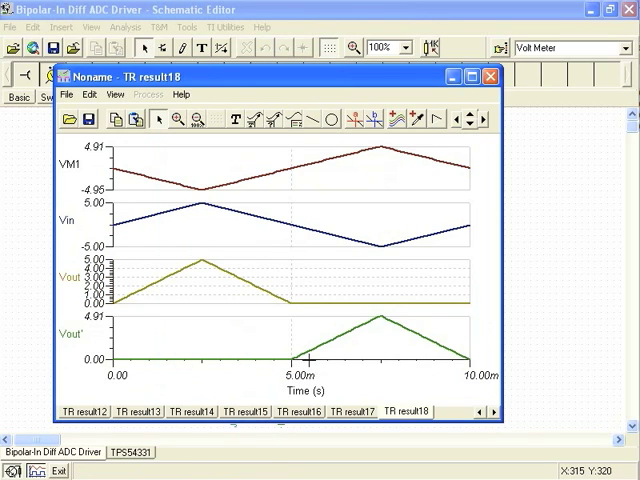
Step: Set the time axis to 11 ticks so every millisecond to 10 ms is marked
double_click(300, 378)
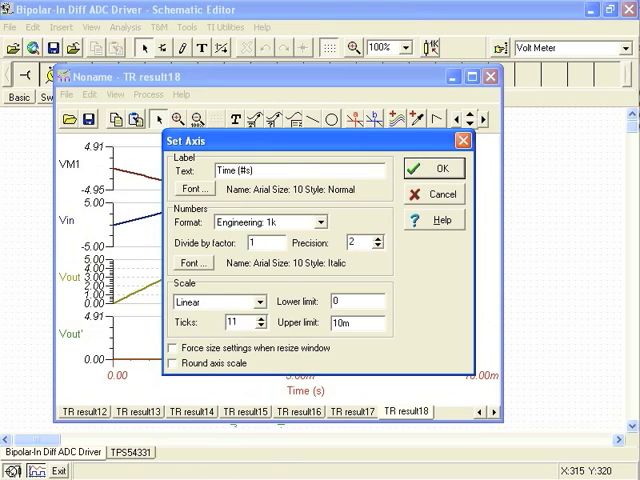
click(426, 168)
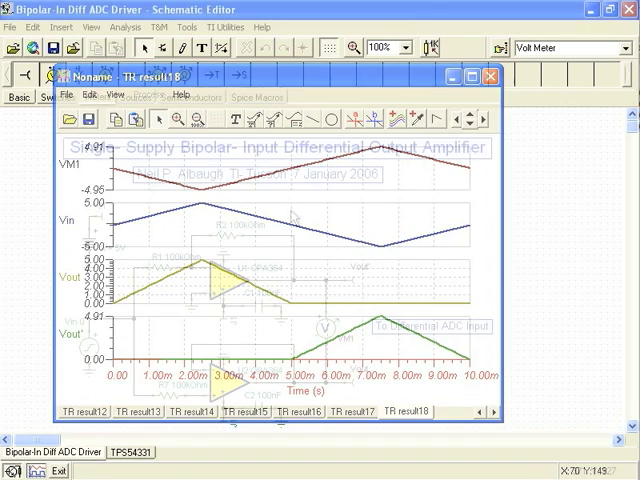
Step: Number the schematic signal labels Vin:1, Vout:2 and Vout':3 via their properties
click(480, 77)
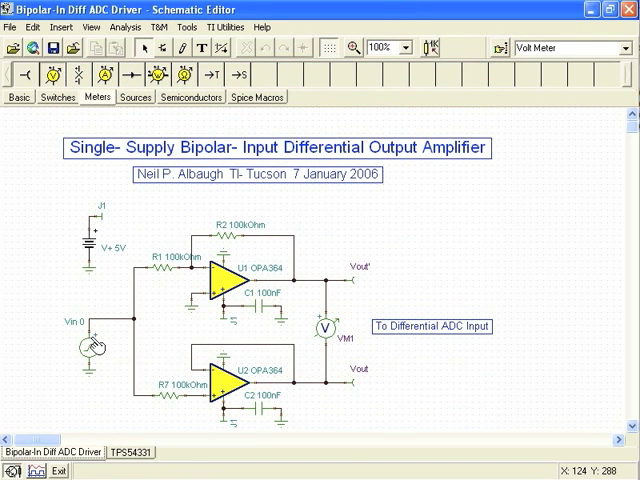
mouse_move(118, 378)
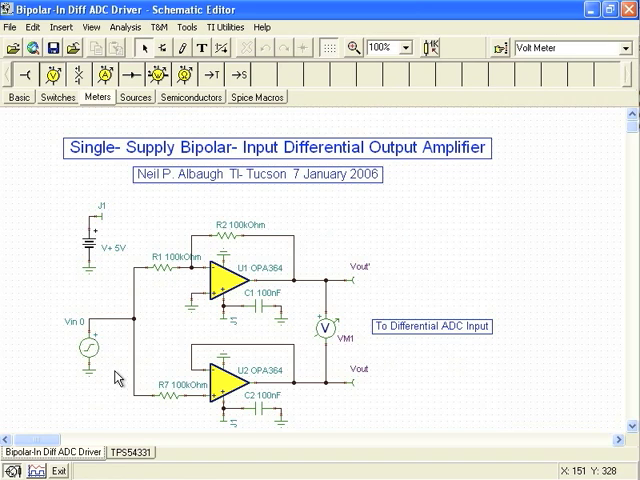
mouse_move(105, 365)
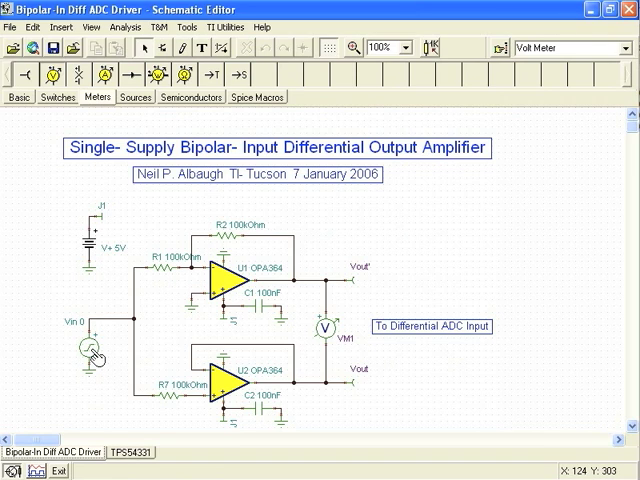
double_click(88, 345)
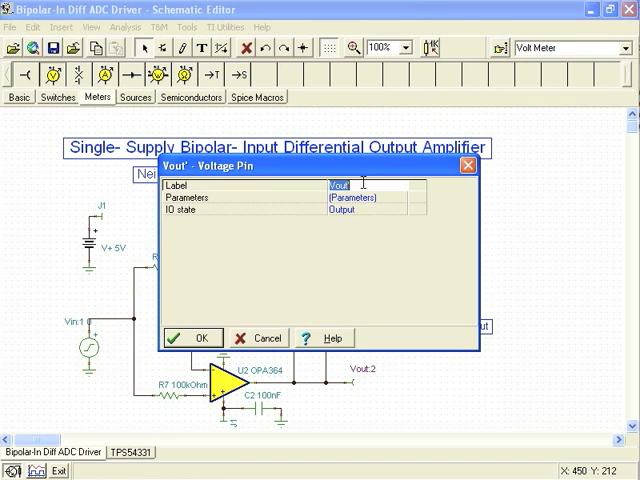
click(191, 337)
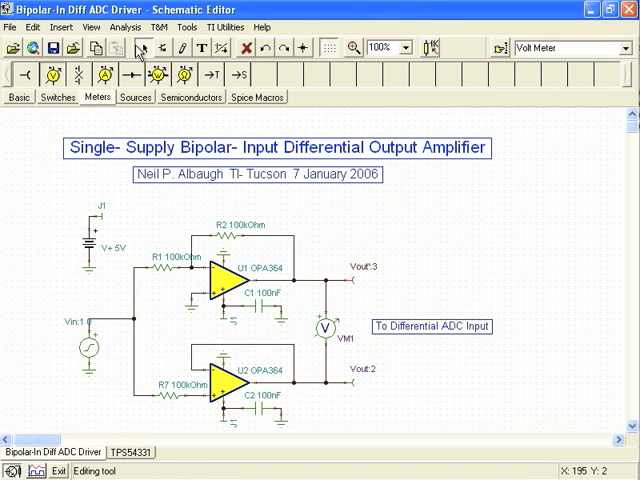
Step: Rerun the transient analysis and activate cursor a at 2.5 ms on the waveforms
click(108, 27)
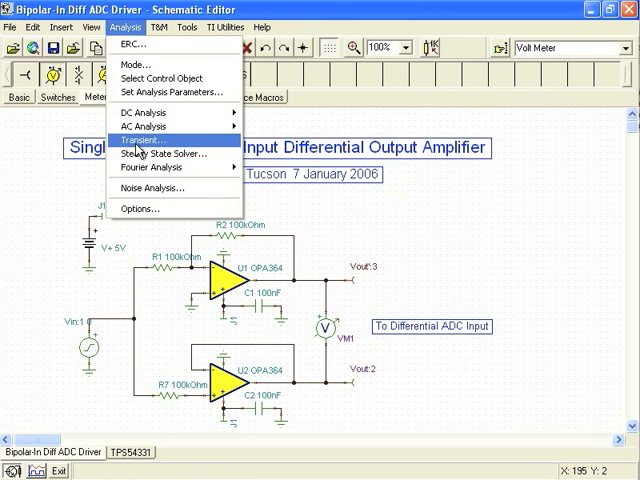
click(135, 139)
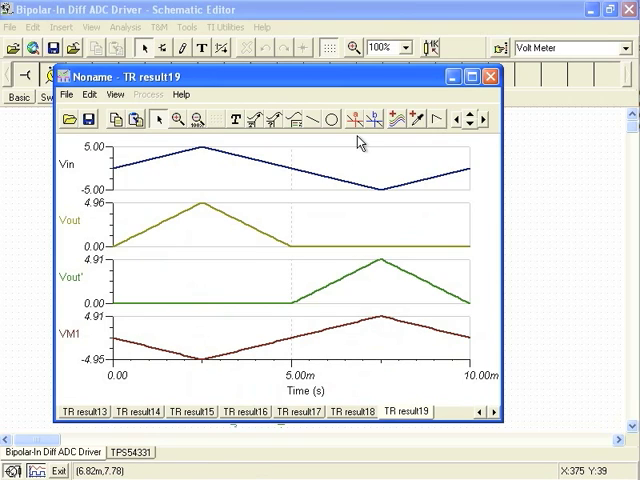
mouse_move(375, 137)
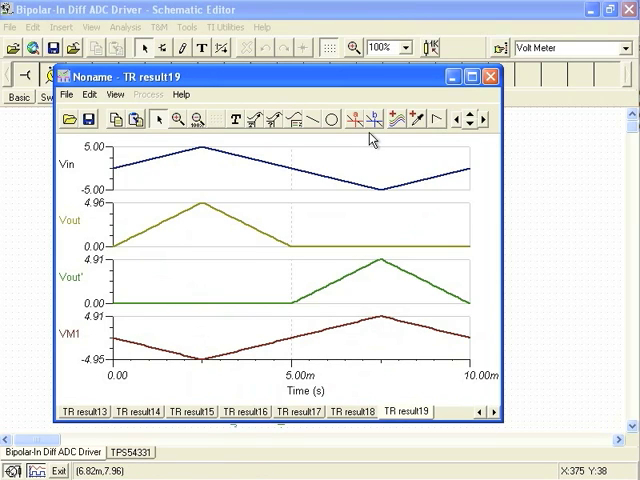
click(358, 120)
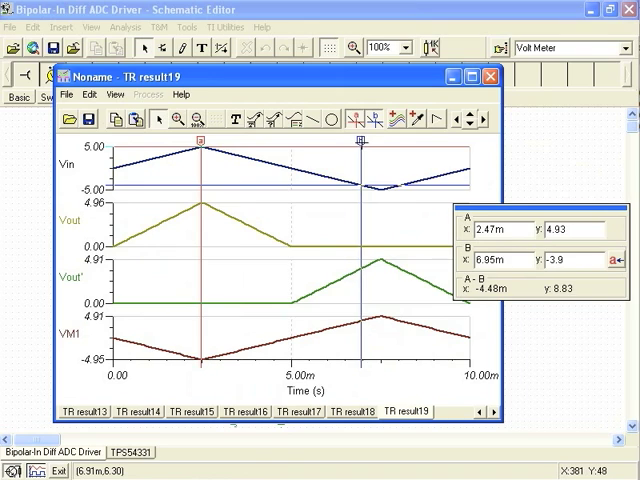
Step: Move cursor b to 7.5 ms, snapping it onto the Vout' peak reading 4.9 V
drag(362, 140, 382, 140)
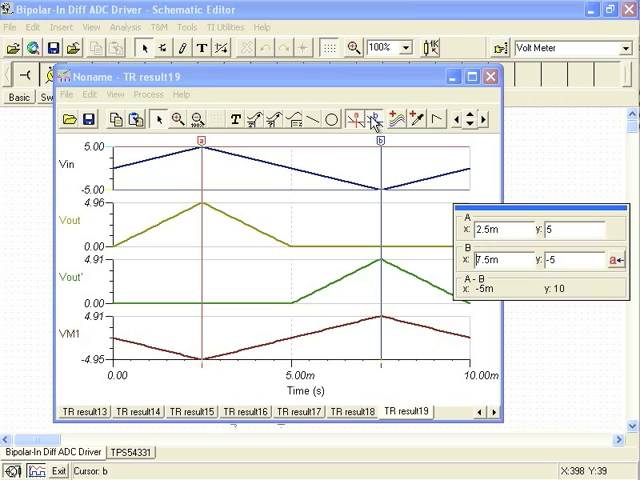
click(375, 120)
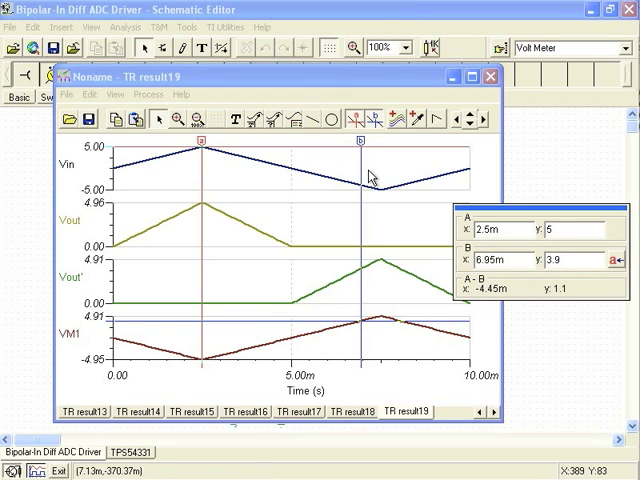
drag(360, 150, 375, 150)
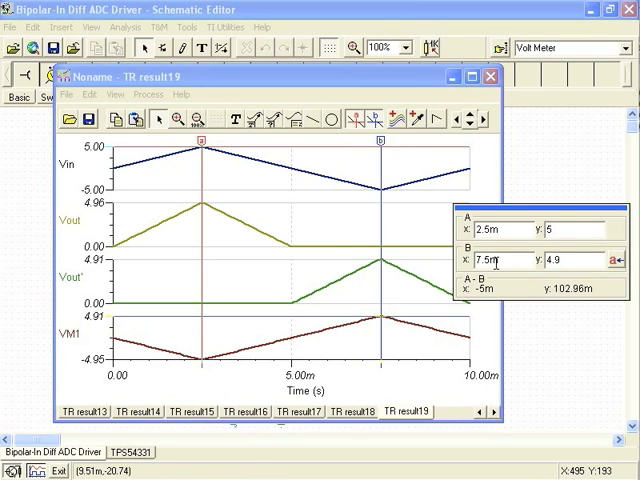
click(66, 94)
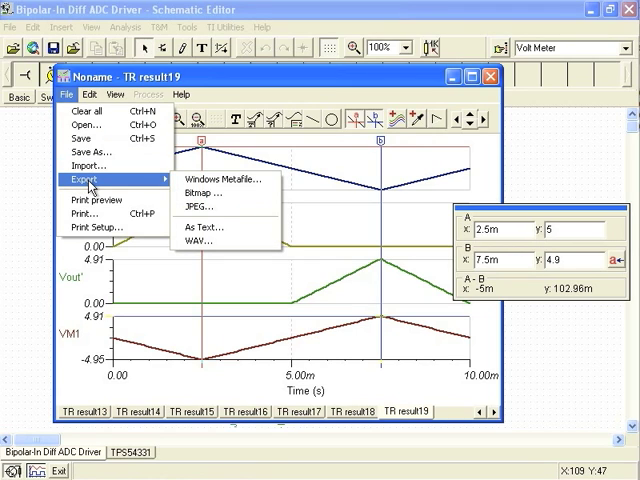
mouse_move(115, 185)
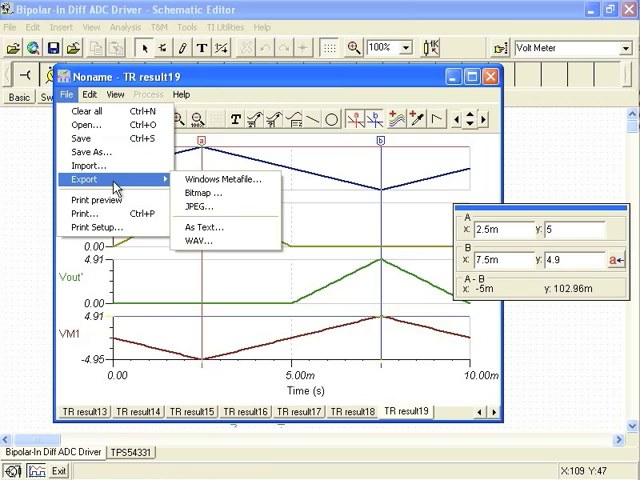
mouse_move(225, 180)
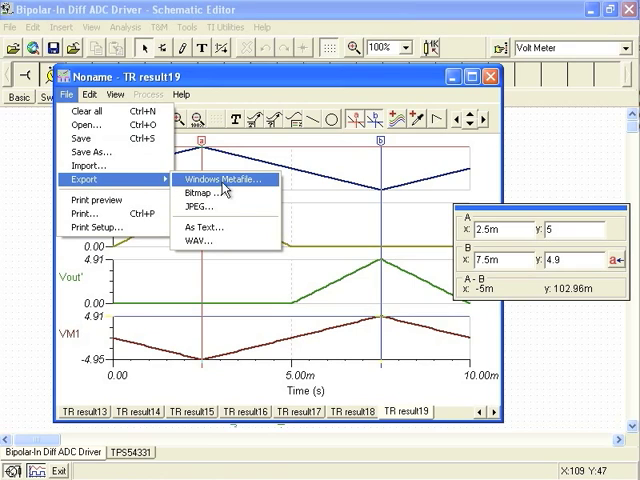
mouse_move(210, 207)
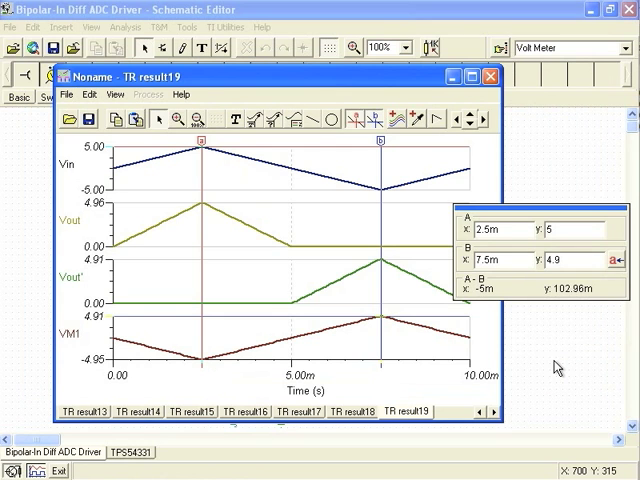
mouse_move(483, 207)
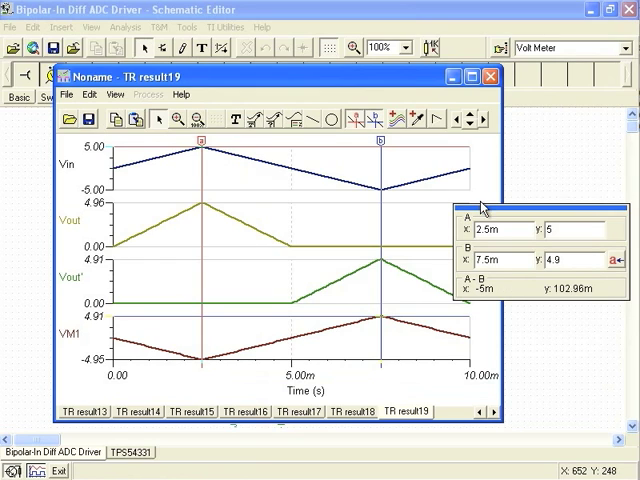
mouse_move(472, 160)
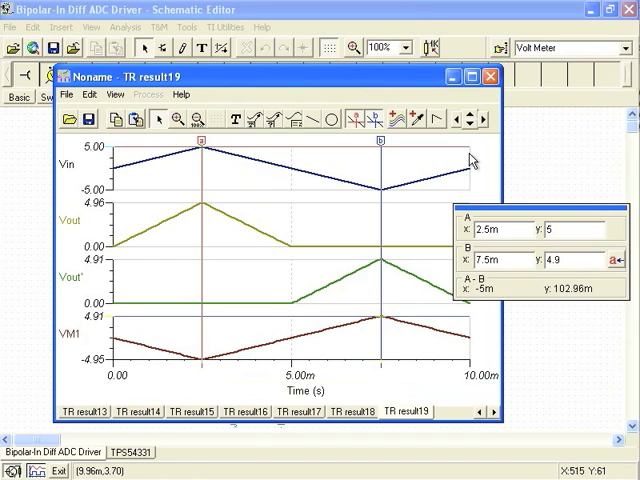
mouse_move(457, 76)
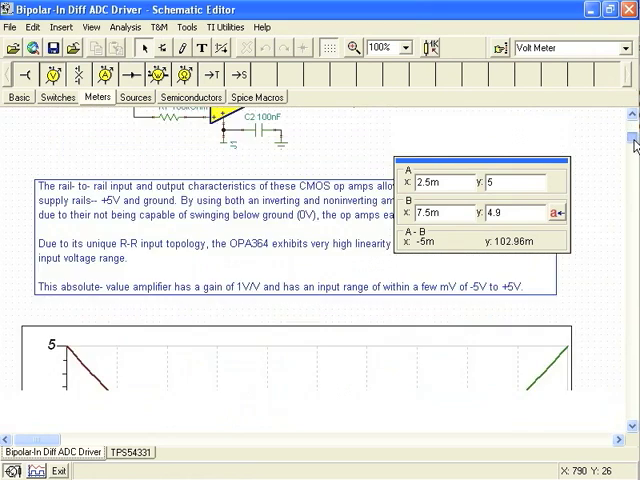
Step: Insert the example.emf graphic from the Desktop onto the amplifier schematic
scroll(down, 3)
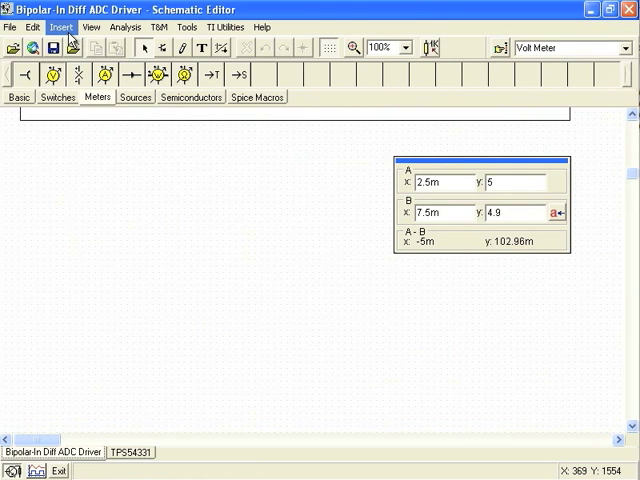
click(62, 27)
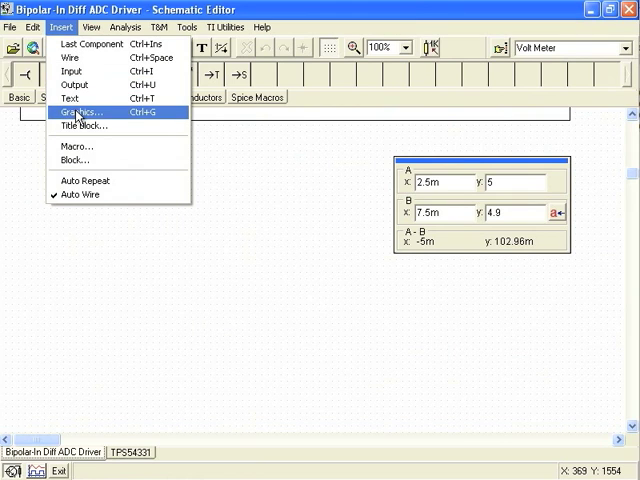
click(72, 112)
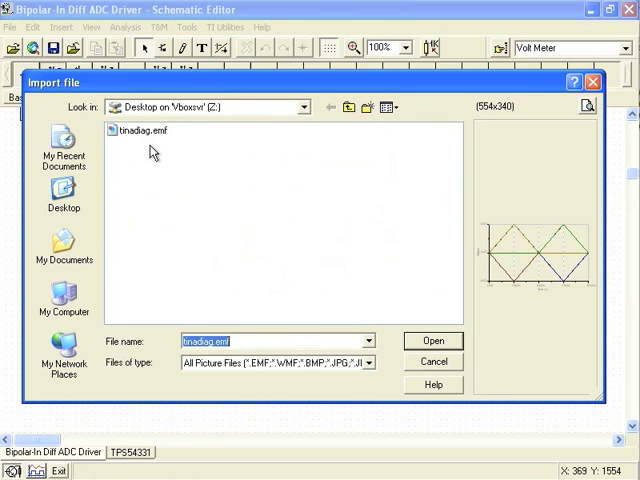
click(63, 190)
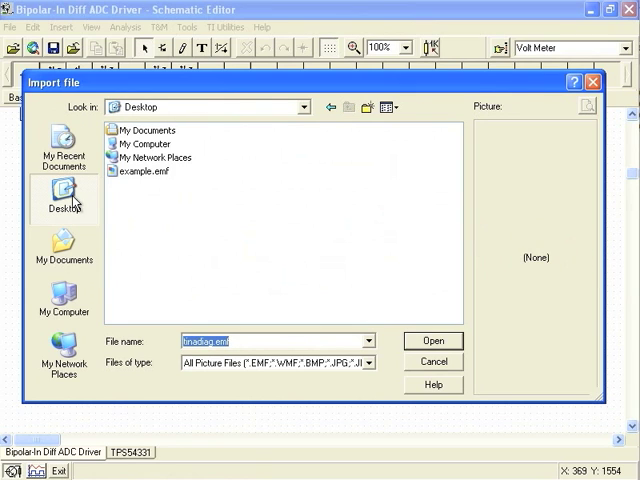
click(138, 171)
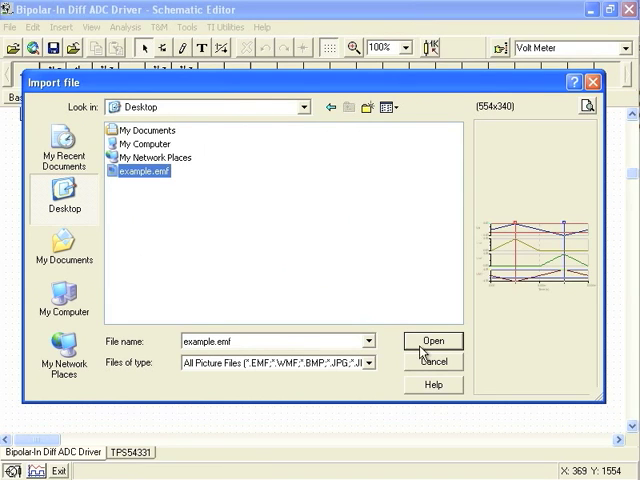
click(433, 341)
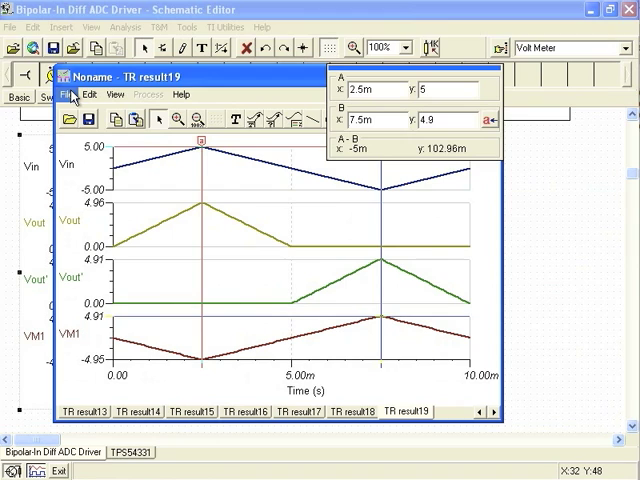
Step: Export the waveform curves as text to example.txt on the Desktop
click(72, 94)
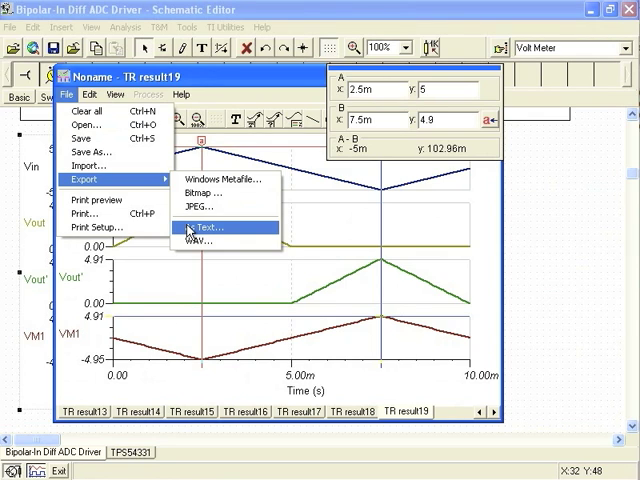
click(201, 226)
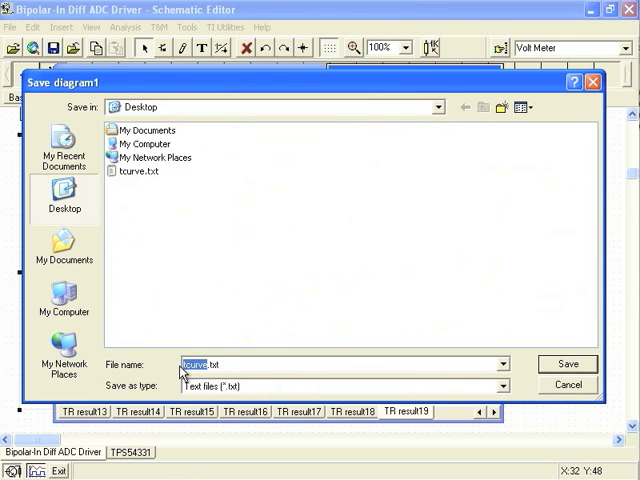
text(example.txt)
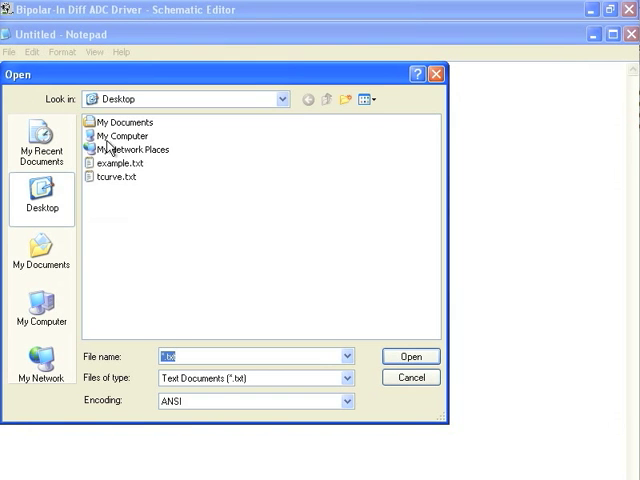
Step: Load example.txt in Notepad to review the exported waveform data
click(410, 356)
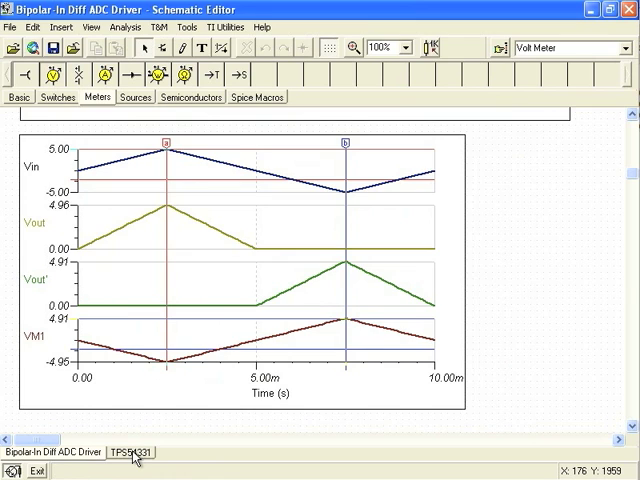
Step: Switch to the TPS54331 schematic and run its 0 to 2.5 ms transient analysis
click(135, 453)
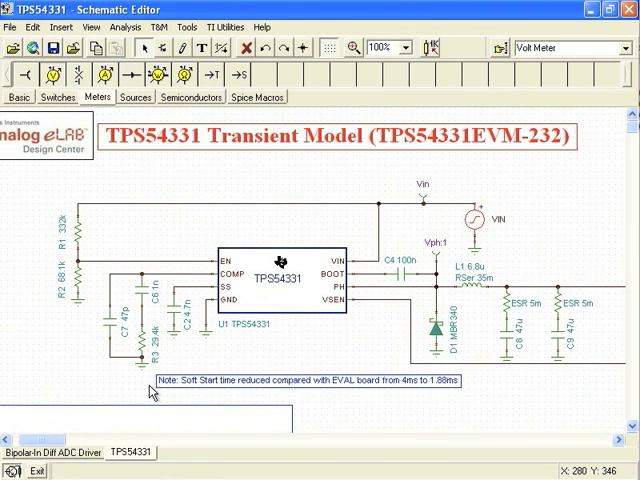
mouse_move(288, 301)
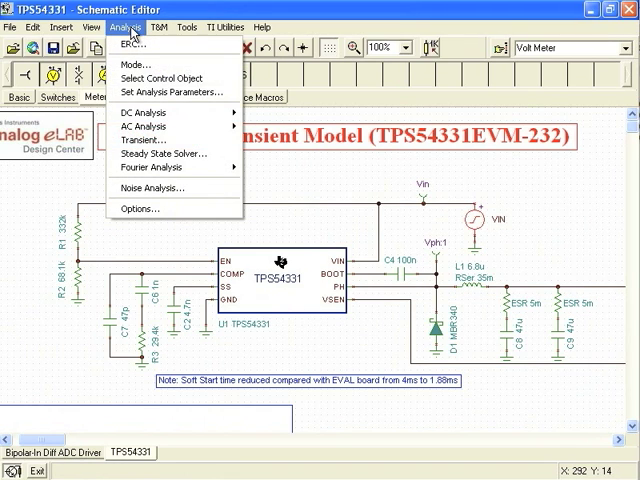
click(137, 141)
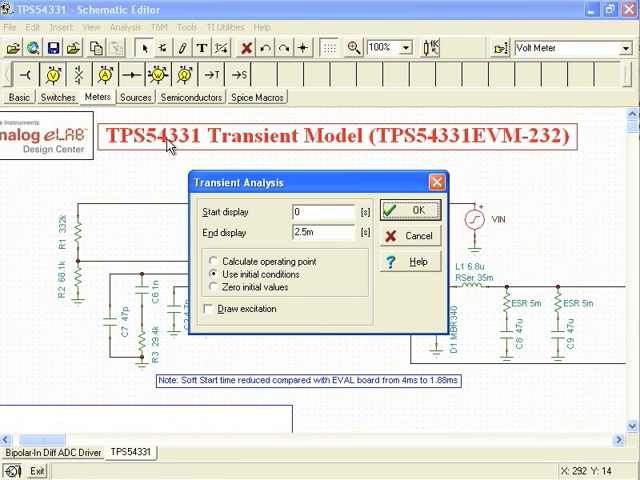
click(409, 210)
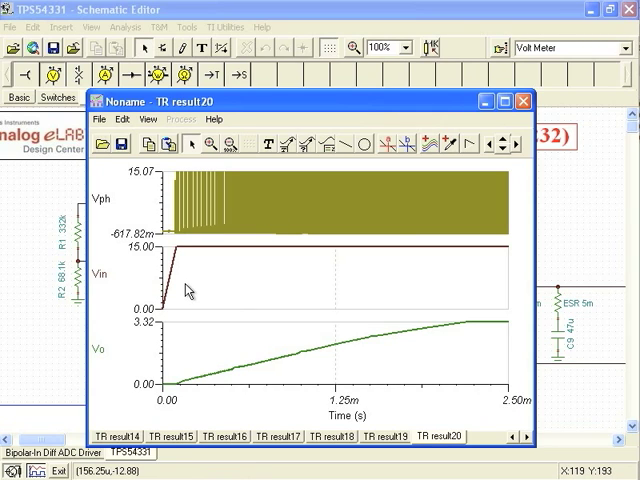
mouse_move(174, 362)
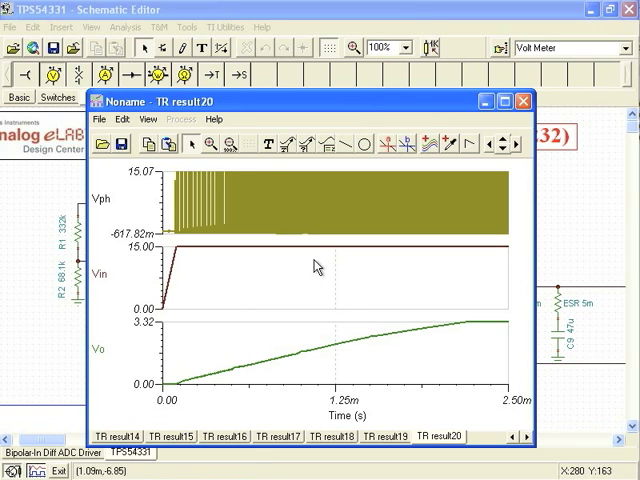
mouse_move(208, 145)
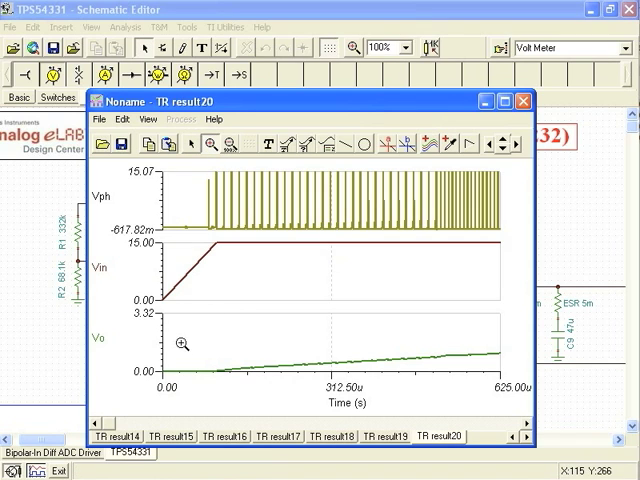
Step: Zoom into the first 625 µs of the output voltage ramp, then restore Normal zoom
drag(180, 343, 430, 380)
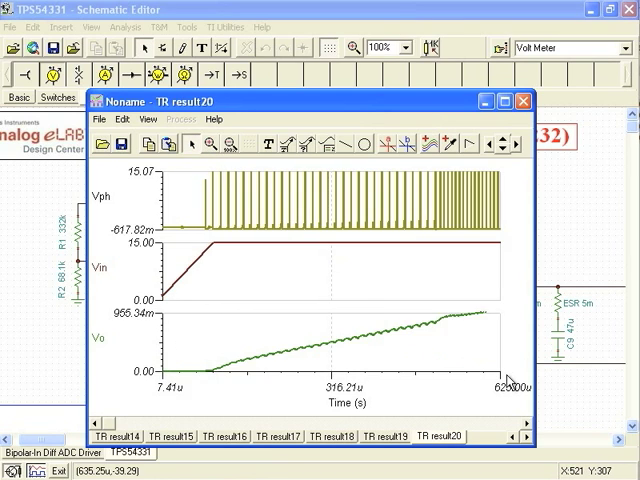
mouse_move(420, 355)
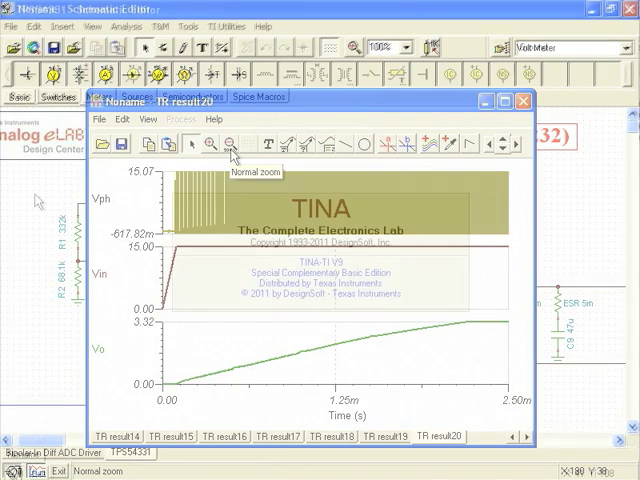
click(524, 100)
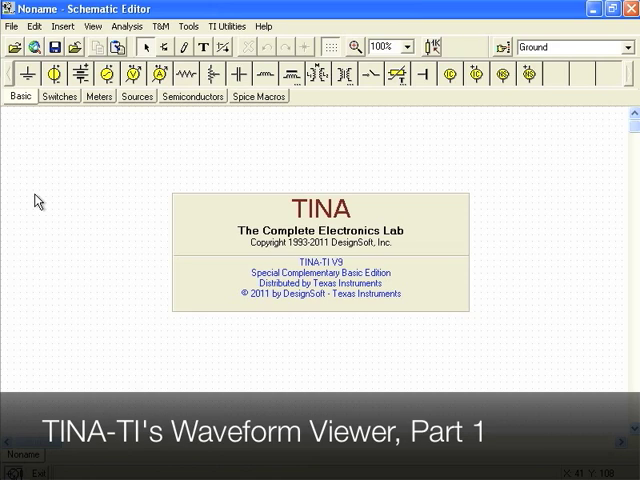